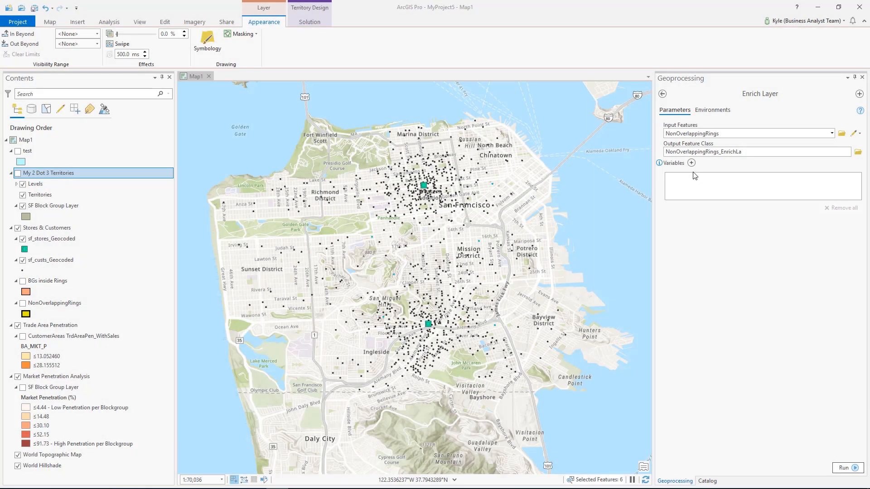
Step: Browse the Custom Data variable sets in Enrich Layer without adding any variables
left_click(691, 163)
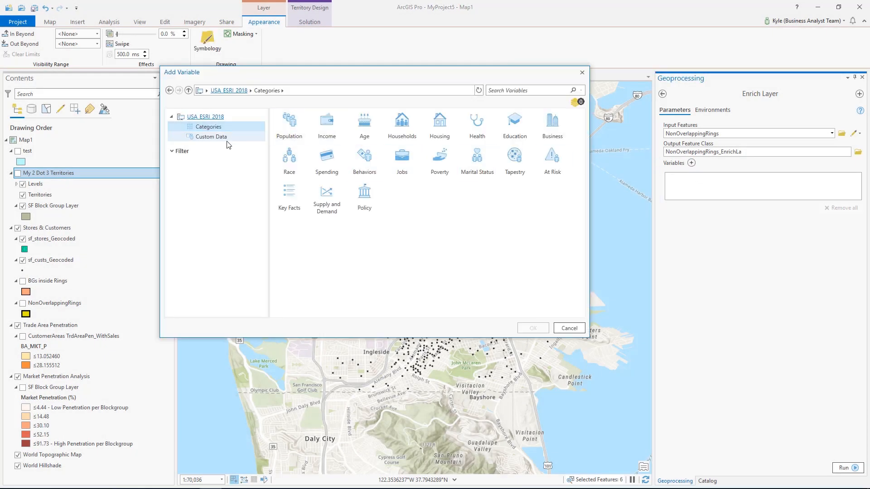
left_click(211, 136)
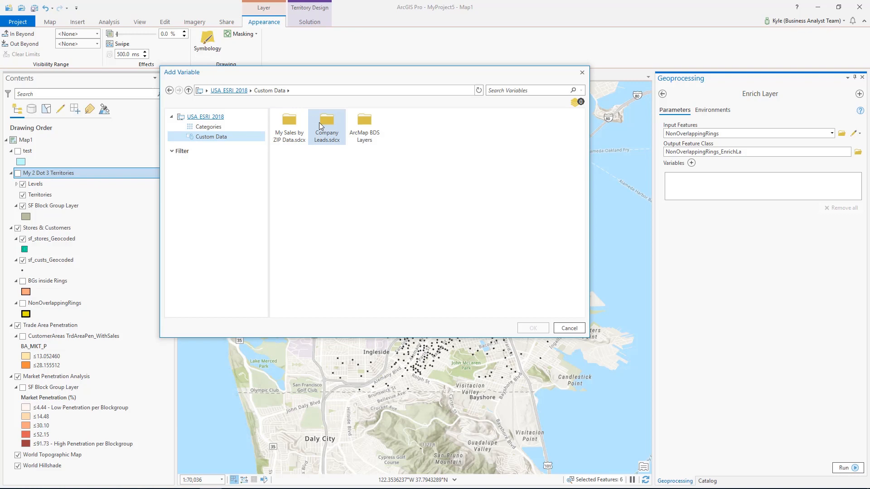
left_click(568, 328)
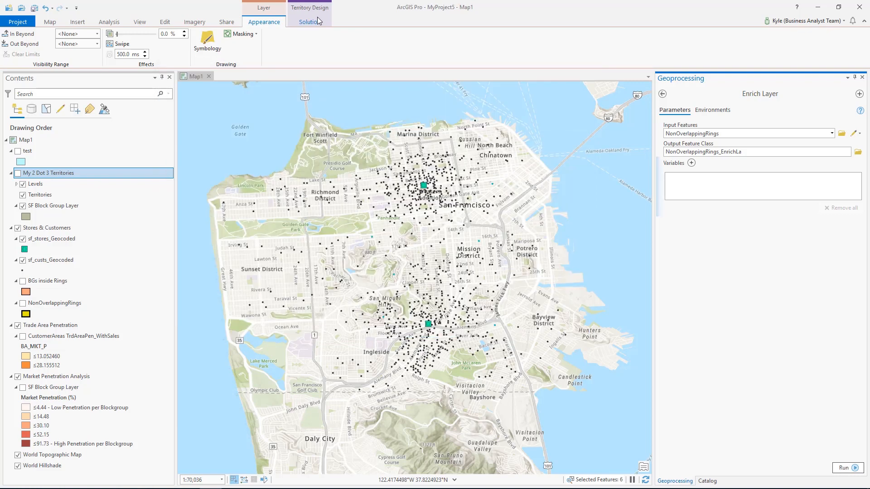
Step: Open the Territory Design Attribute Constraints tool
left_click(309, 22)
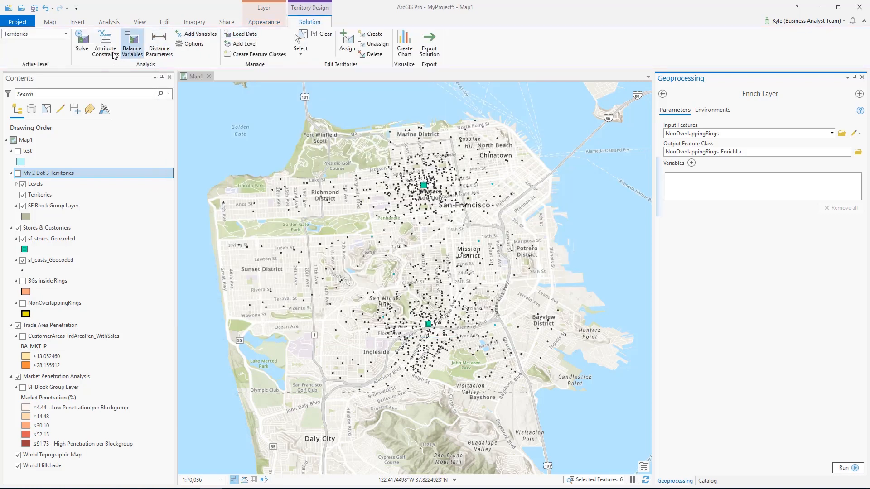
left_click(105, 44)
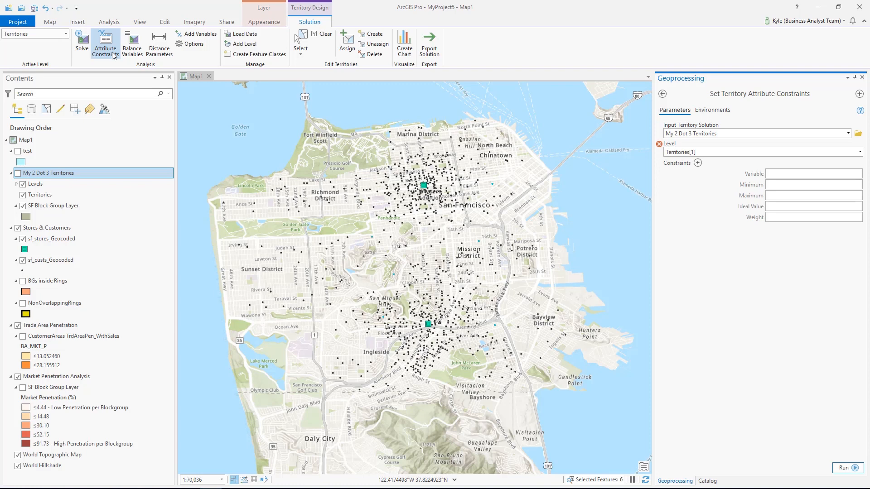
mouse_move(19, 394)
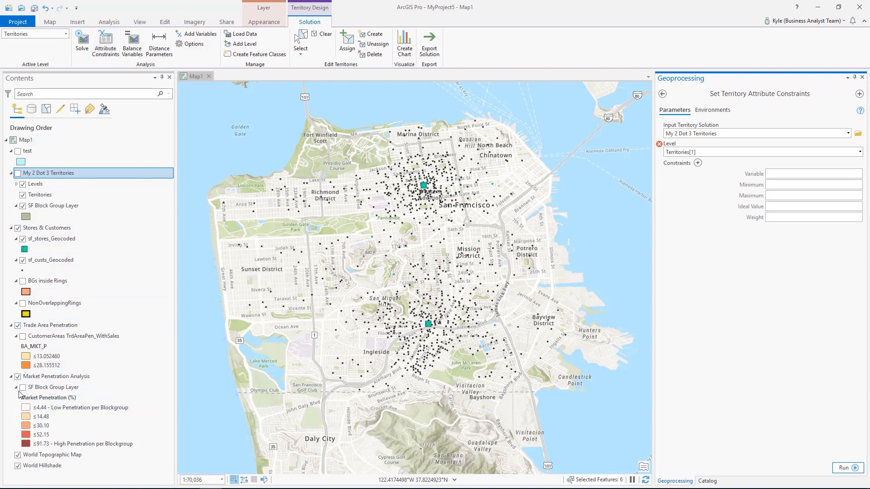
Step: Turn on the SF Block Group, CustomerAreas and NonOverlappingRings layers
left_click(22, 387)
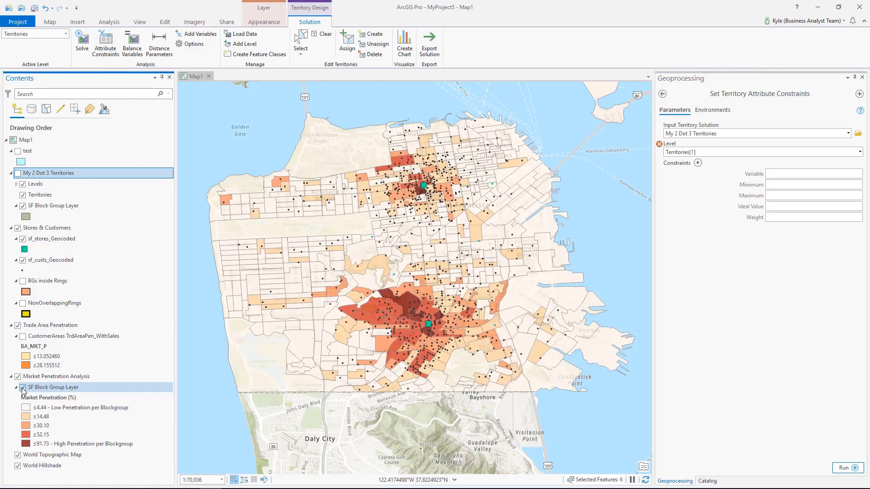
left_click(23, 305)
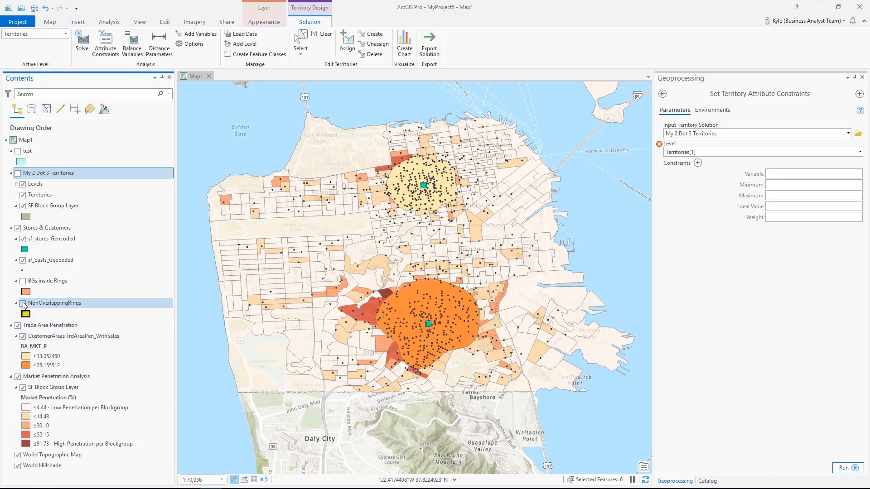
left_click(23, 281)
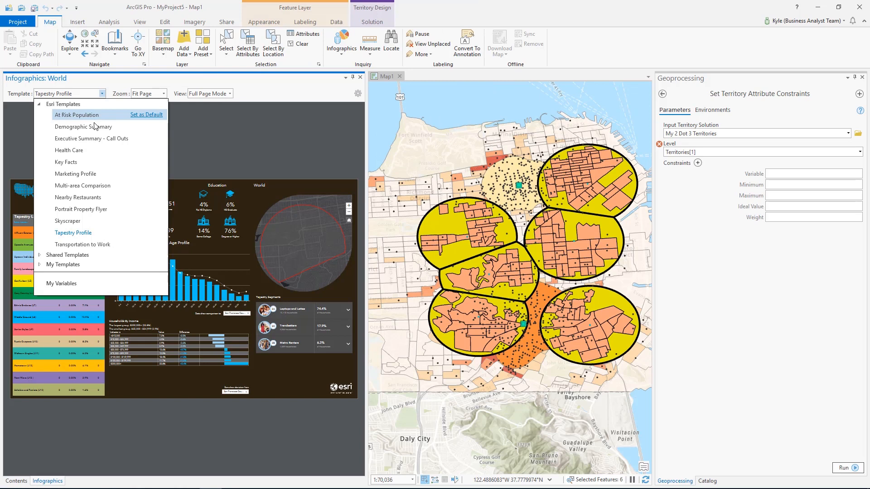
mouse_move(157, 281)
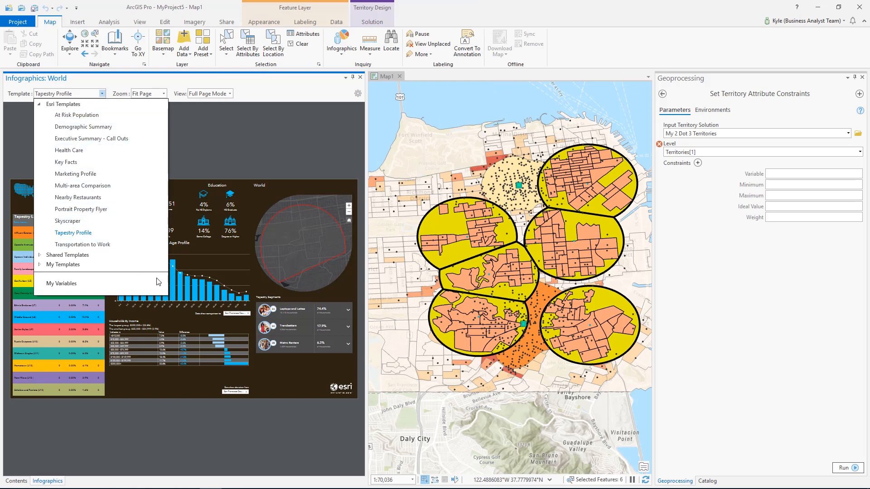
Step: Keep the Tapestry Profile template and enlarge its Education attainment chart
left_click(72, 232)
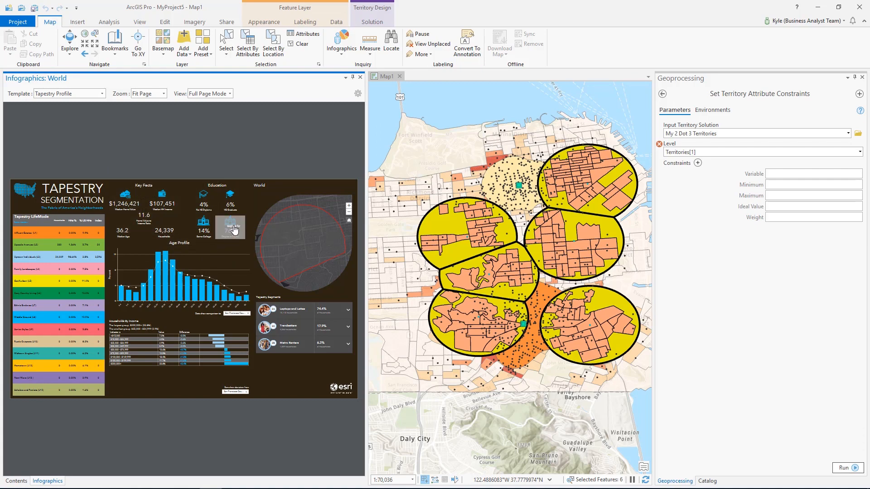
left_click(229, 228)
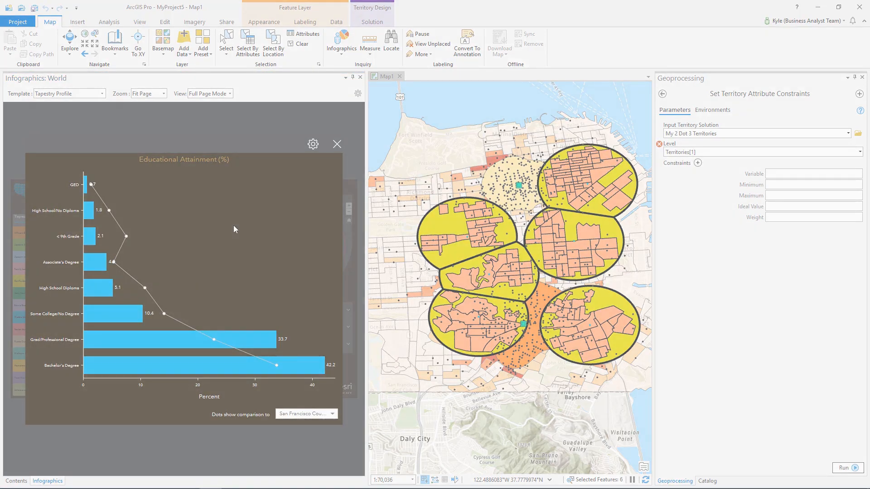